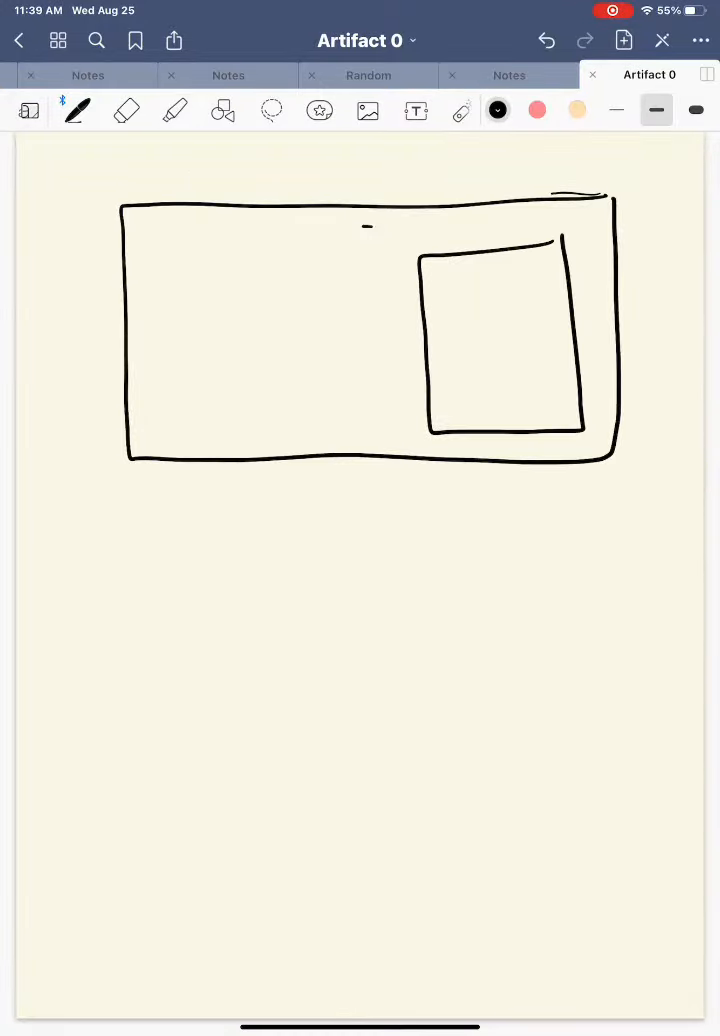
Bring up the Pen Color choices after handwriting ENGL 1101 sideways in the rectangle.
click(496, 110)
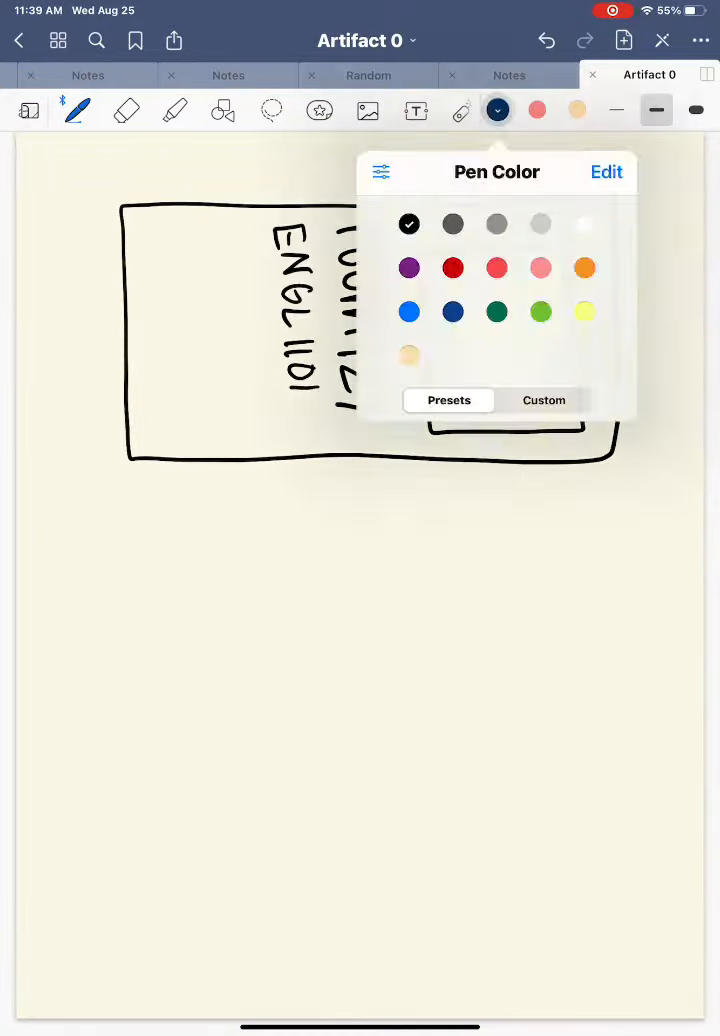